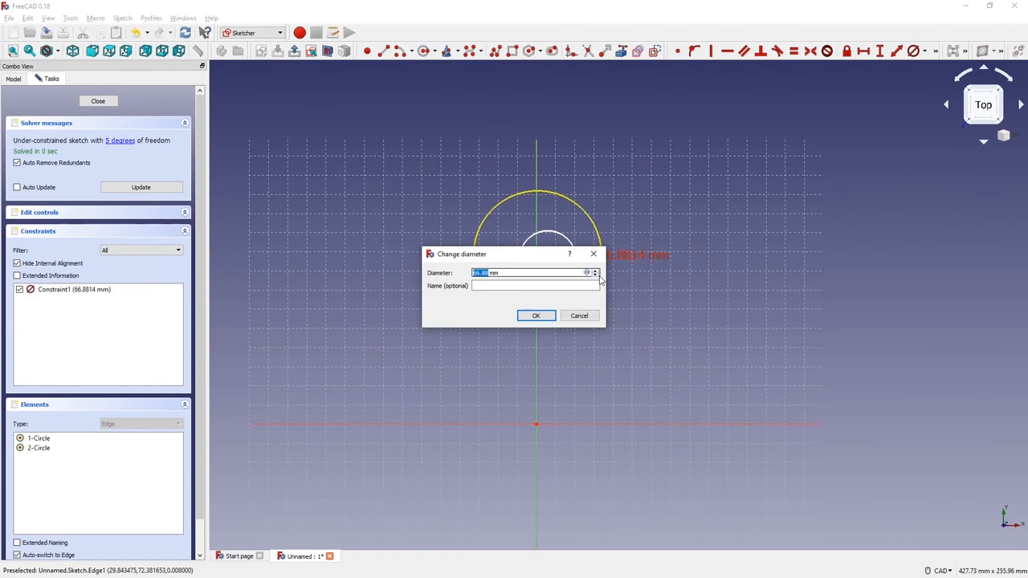
Dimension the ring diameter and the 240 mm base half-width, then trim the ring where the arms overlap
click(536, 315)
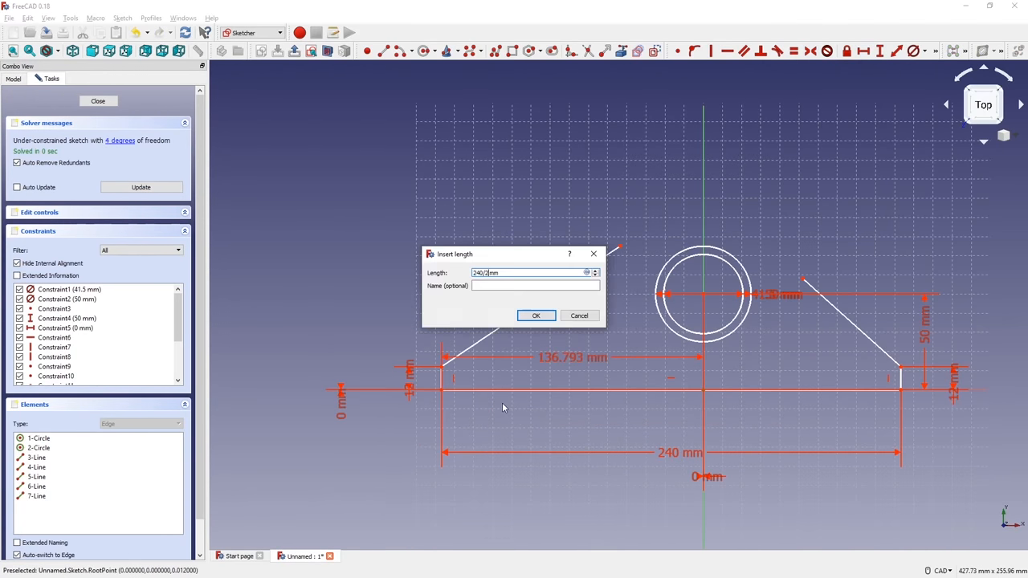
click(536, 315)
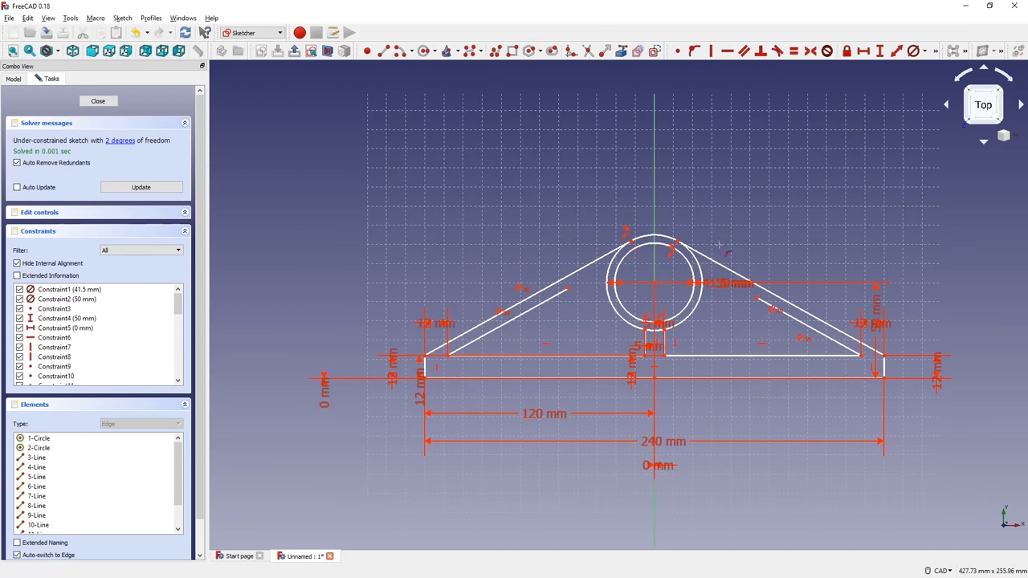
click(97, 100)
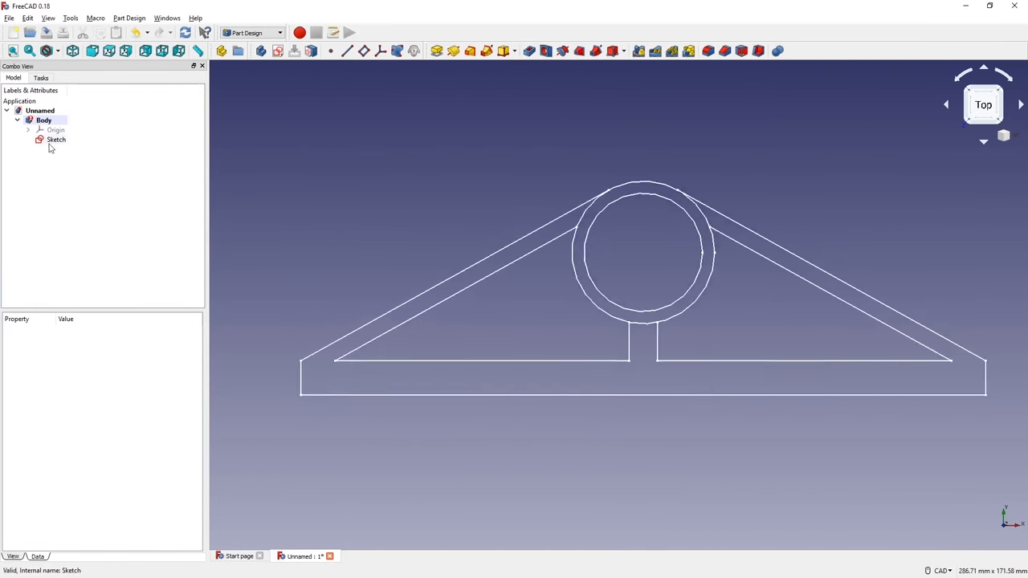
double_click(56, 139)
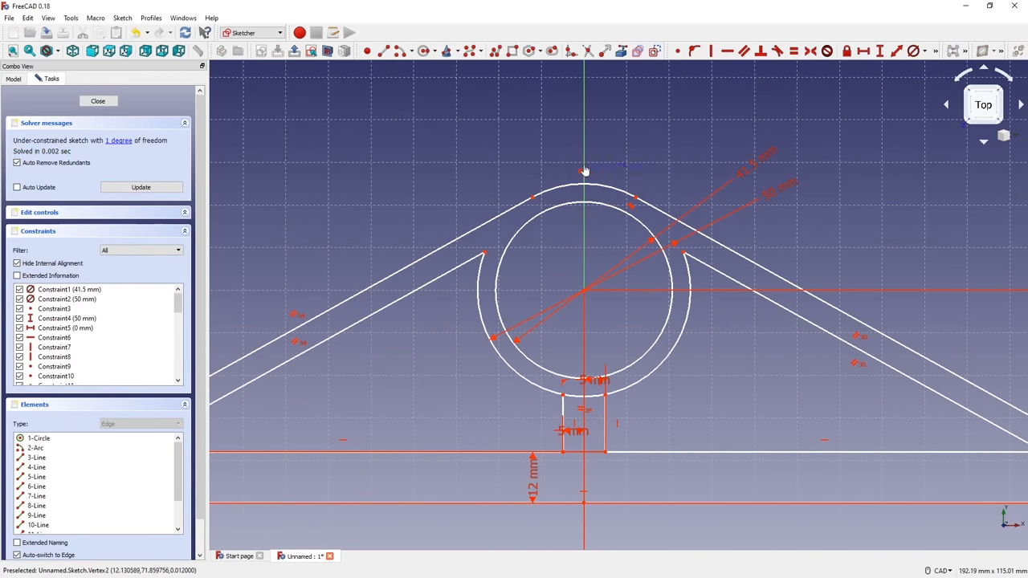
click(97, 100)
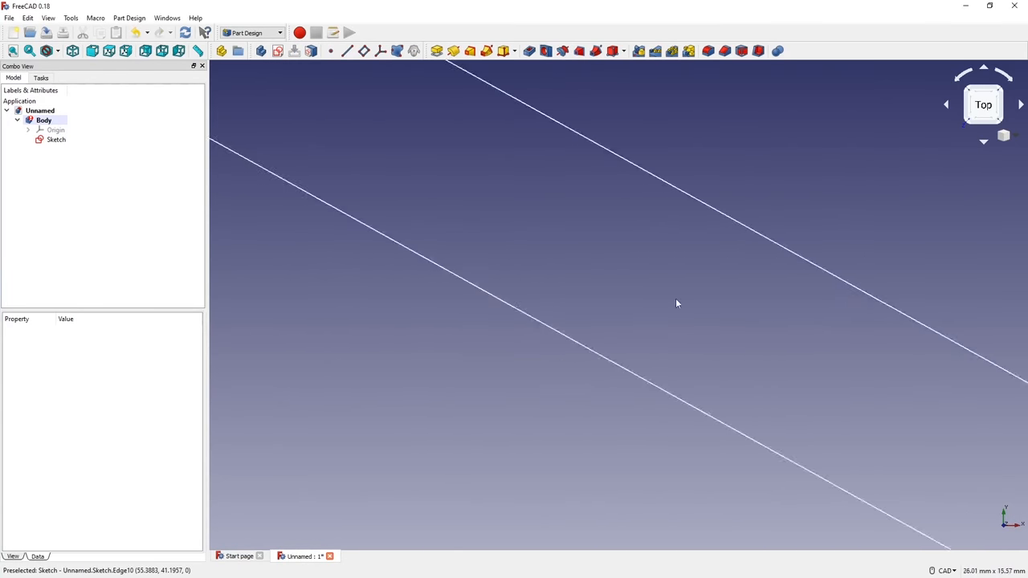
Pad the frame, dimension the slot and side-profile pockets, and finish the 15 mm hexagon sketch on the end face
double_click(55, 139)
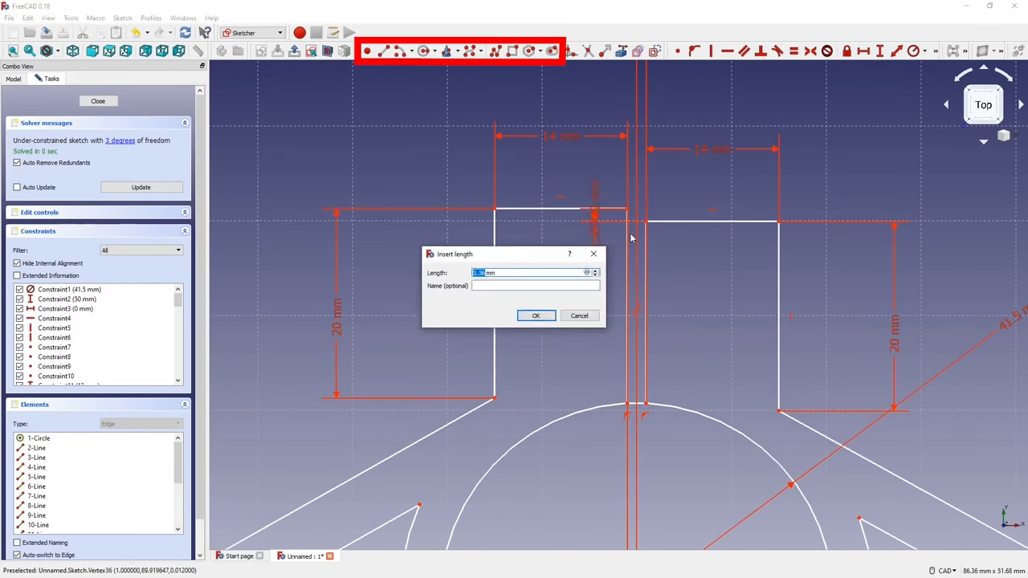
click(536, 314)
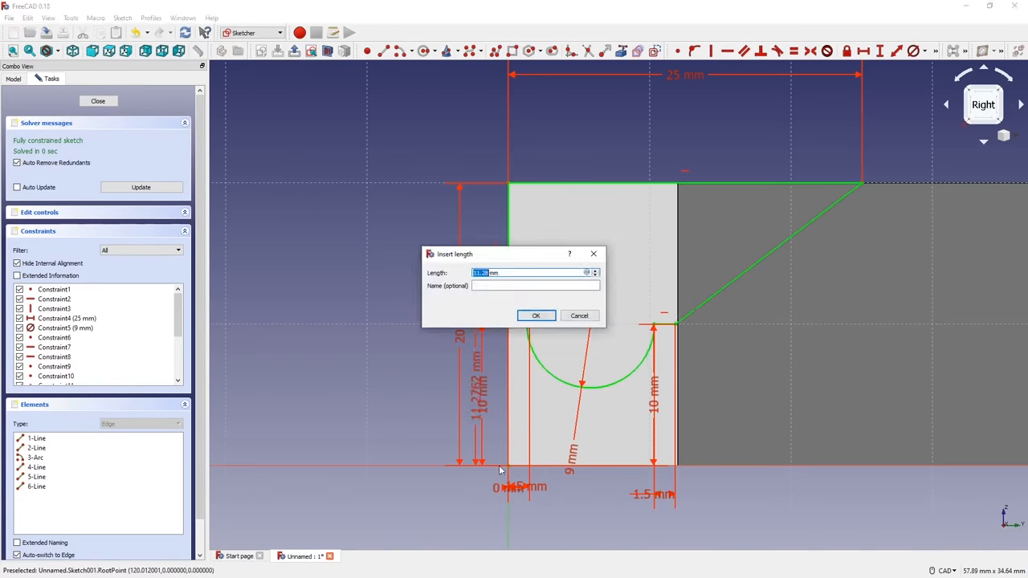
click(536, 315)
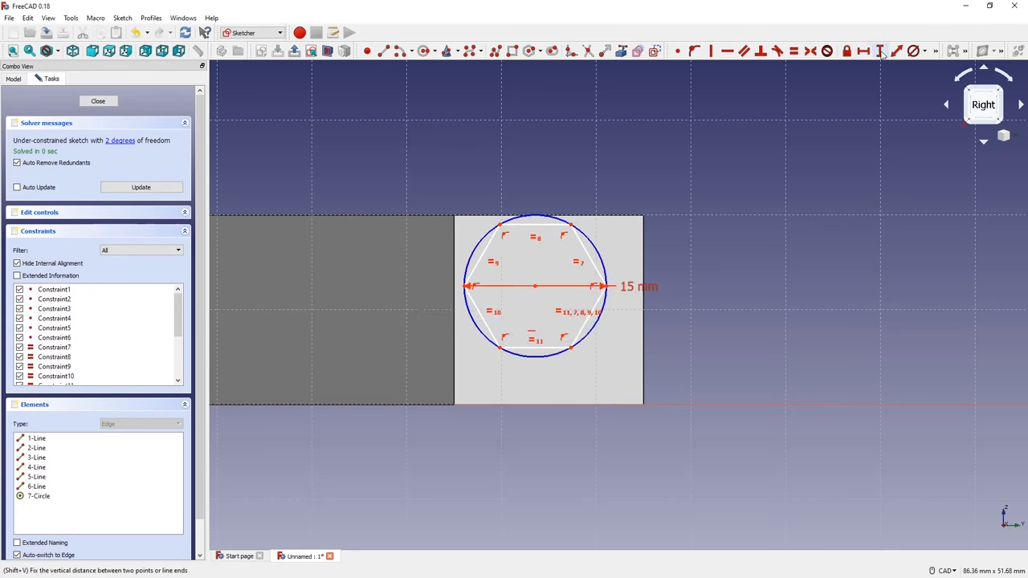
click(97, 101)
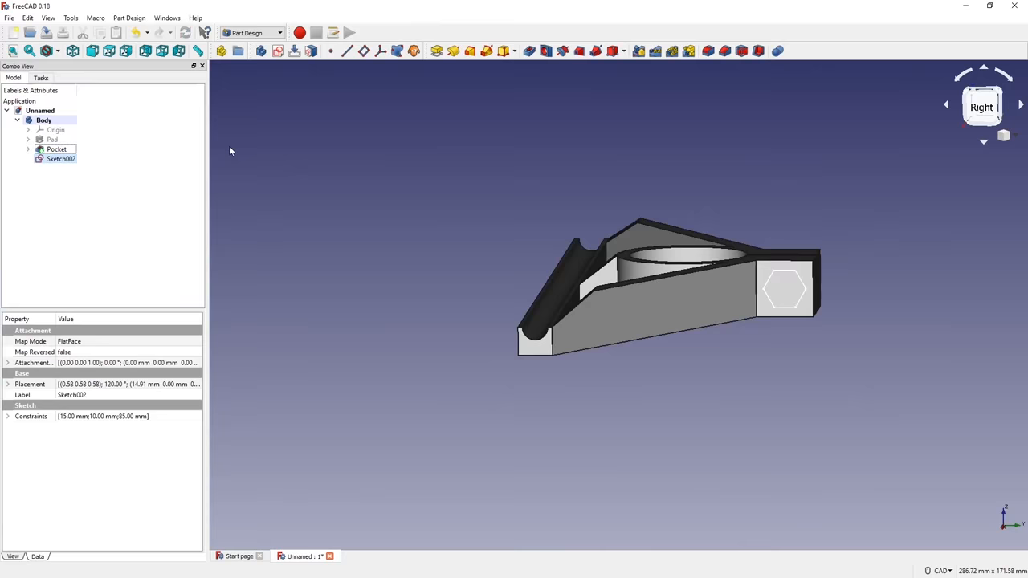
Finish the 9 mm bolt-hole sketch at 10 mm height and start the second part's sketch on a base plane
double_click(61, 158)
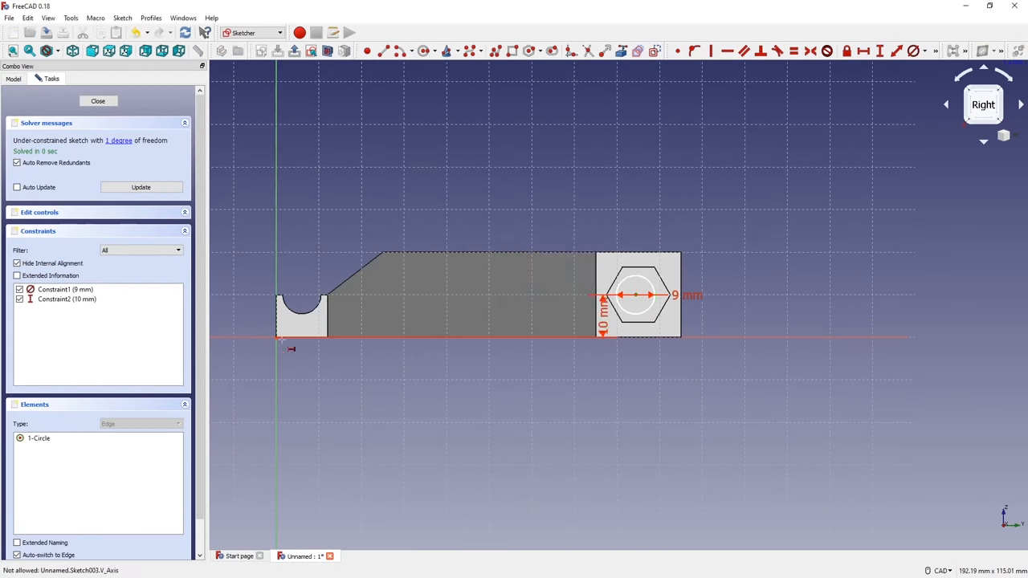
click(97, 100)
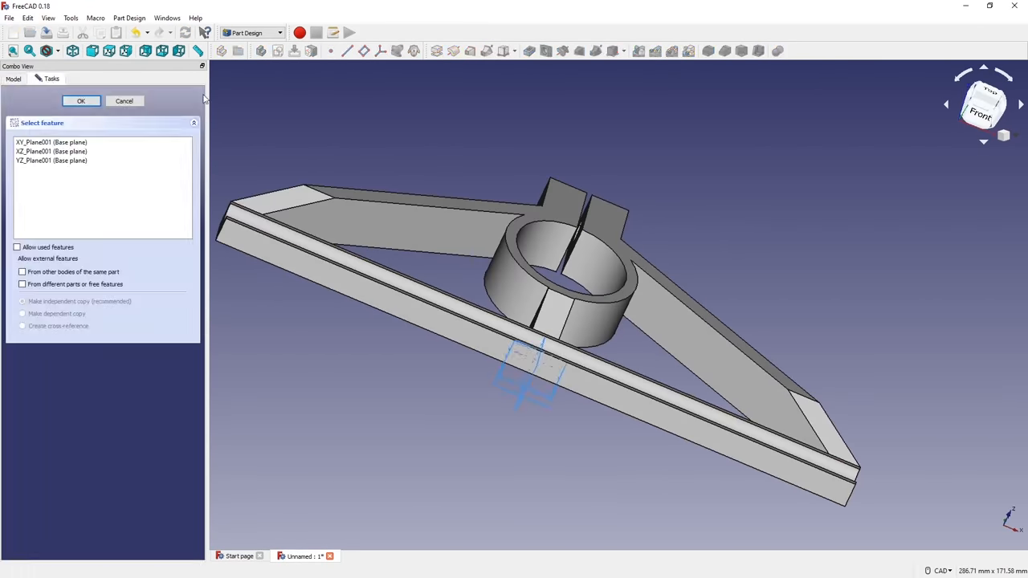
click(80, 101)
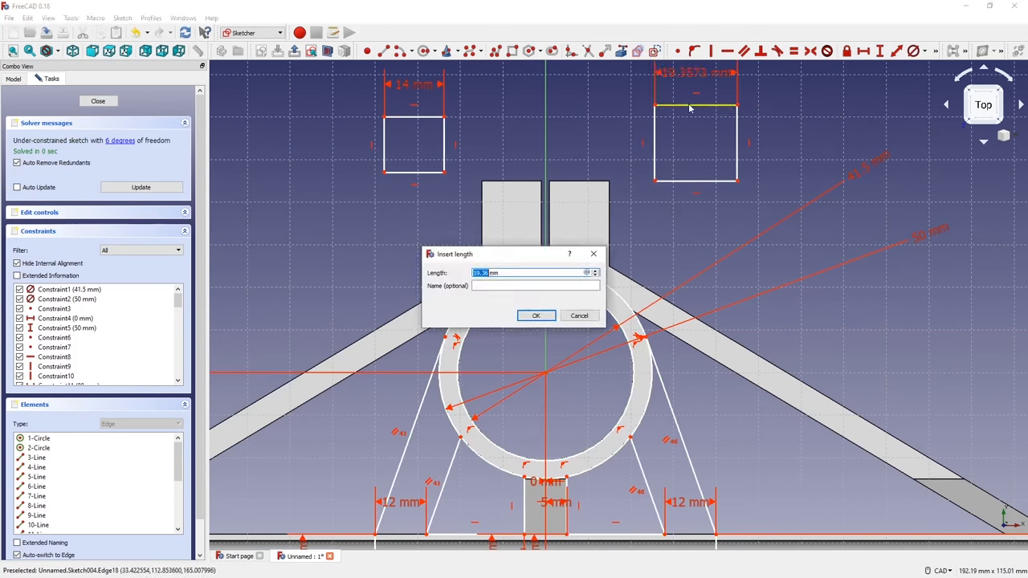
Constrain the ring tab width and length, then size the end-face hexagon to 15 mm for the through-all nut pocket
click(535, 314)
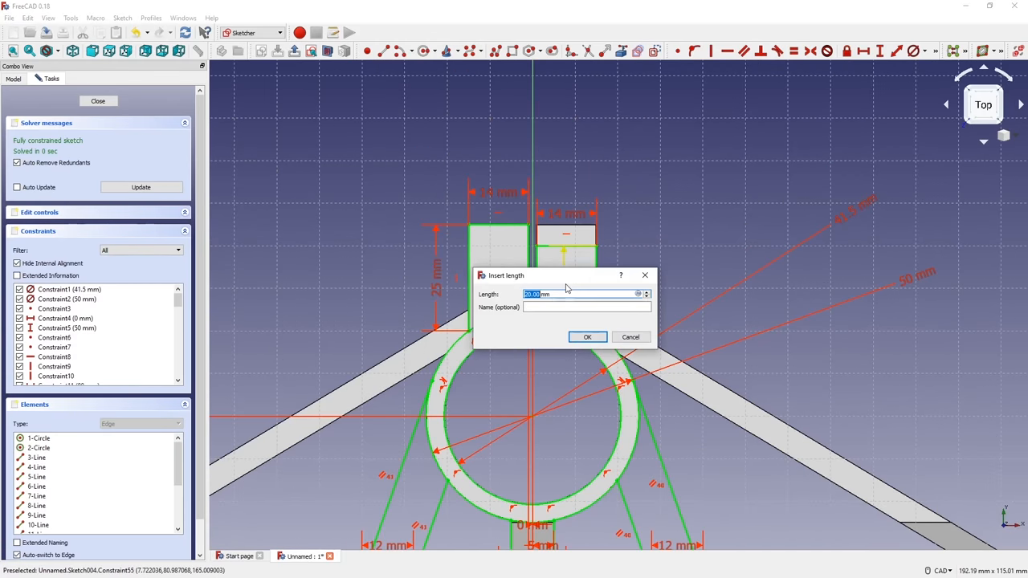
click(587, 336)
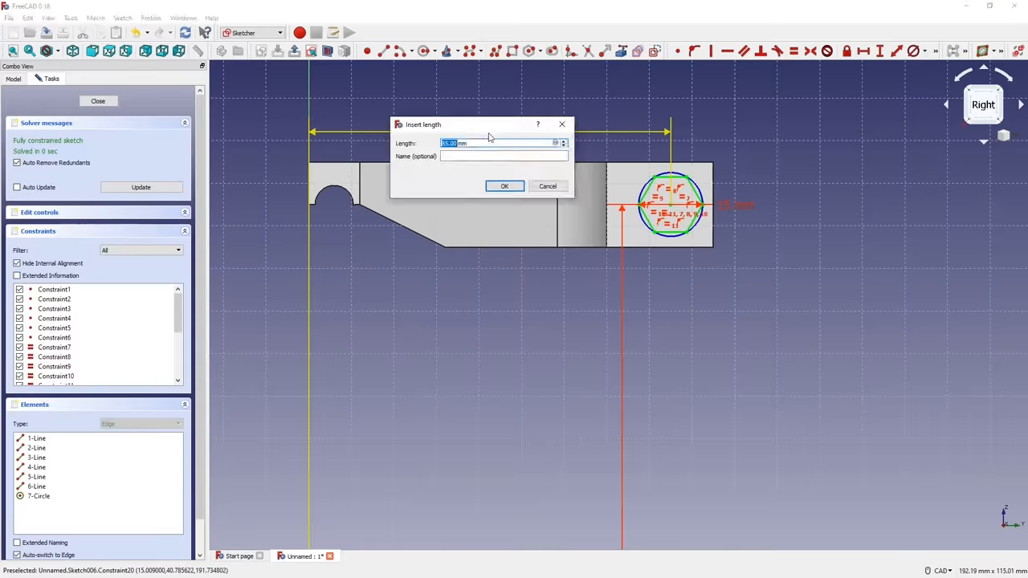
click(504, 185)
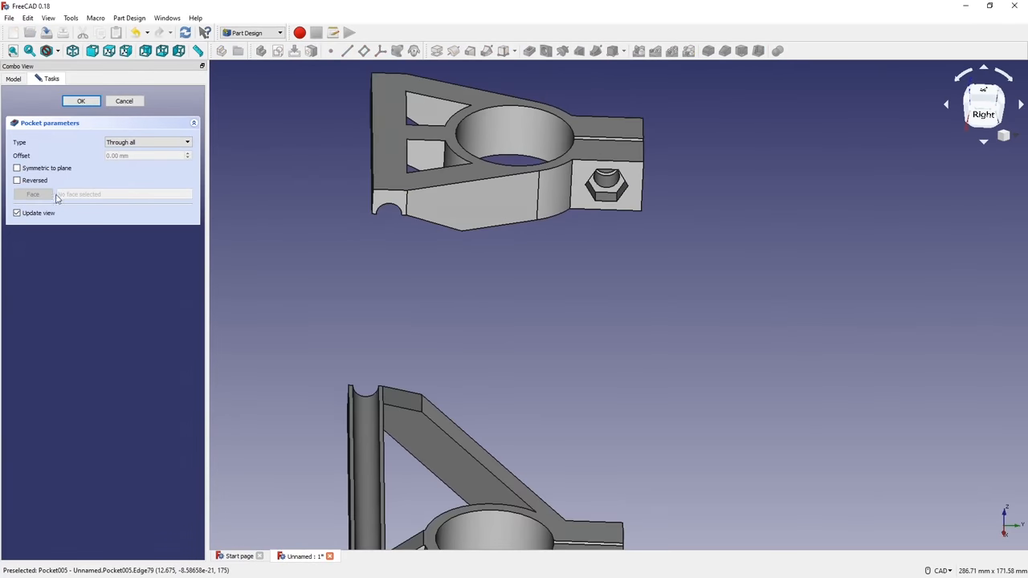